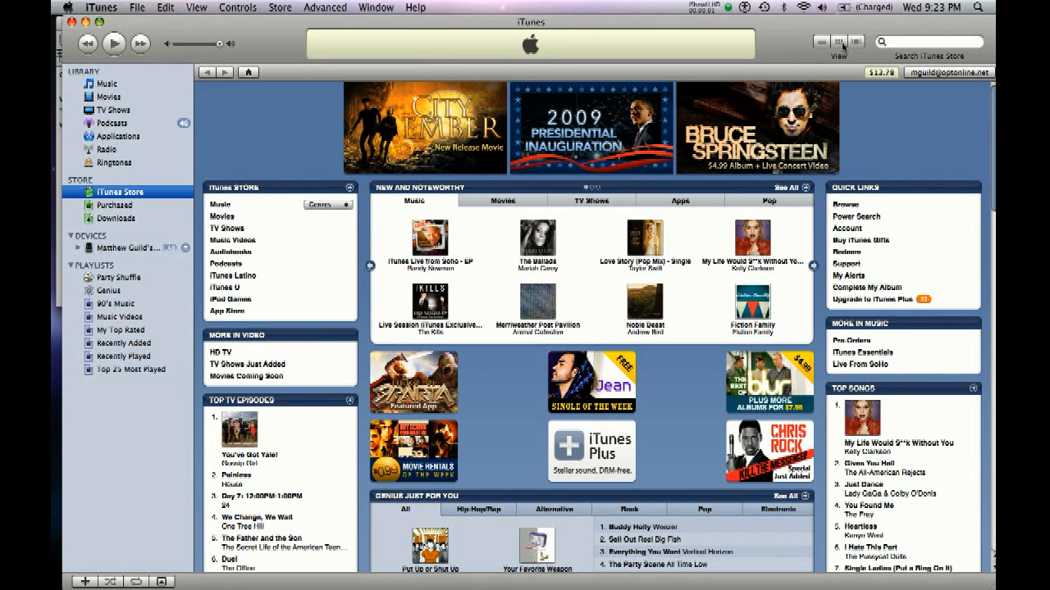
mouse_move(840, 43)
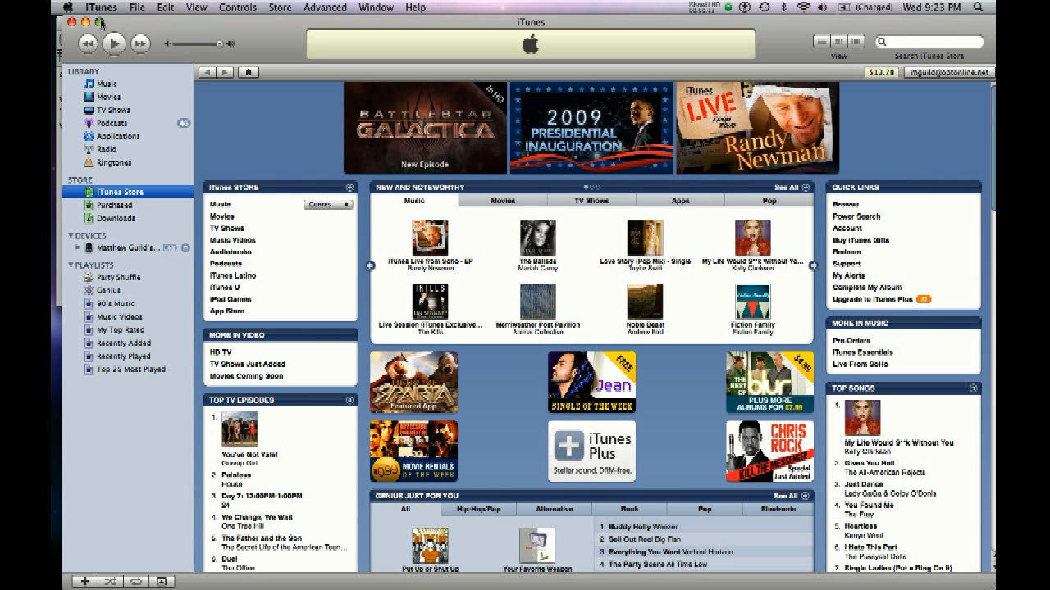
Launch Terminal via Spotlight so it opens beside the TextEdit notes.
click(977, 6)
text(terminal)
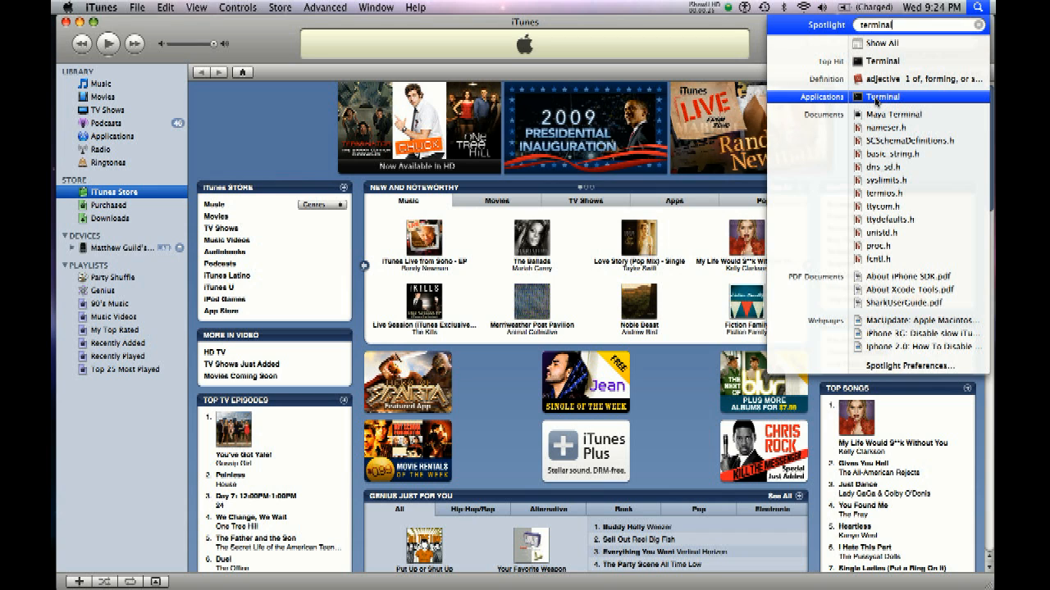
click(884, 95)
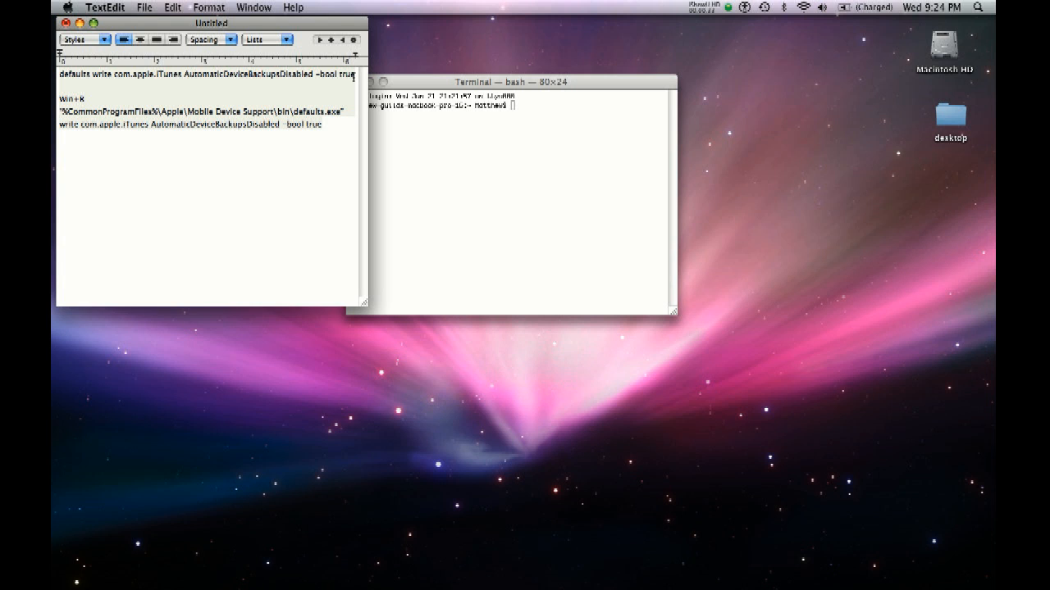
Enter 'defaults write com.apple.iTunes AutomaticDeviceBackupsDisabled -bool true' at a fresh Terminal prompt without running it.
triple_click(205, 74)
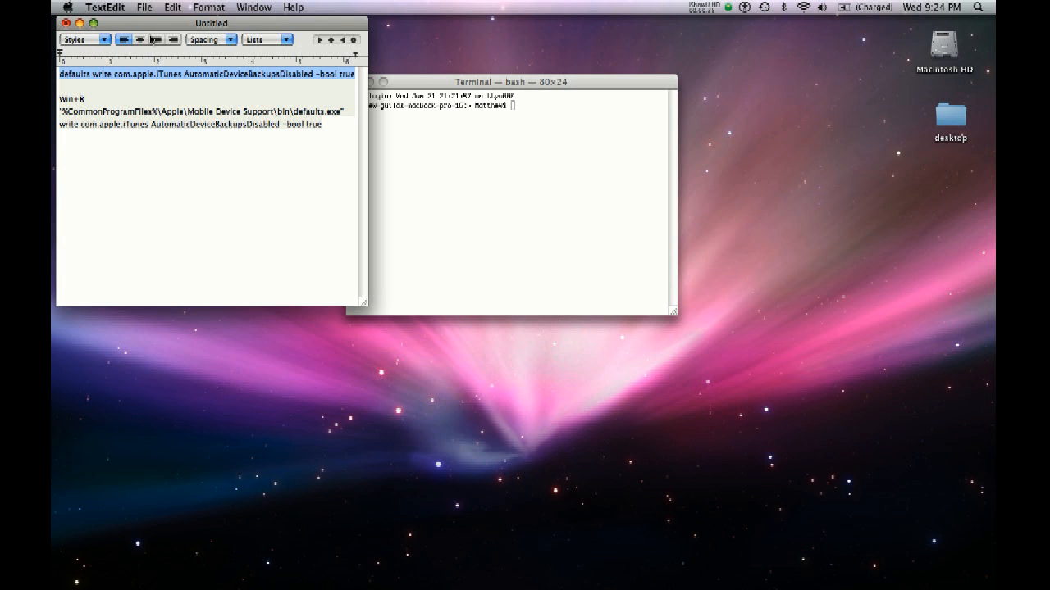
click(509, 205)
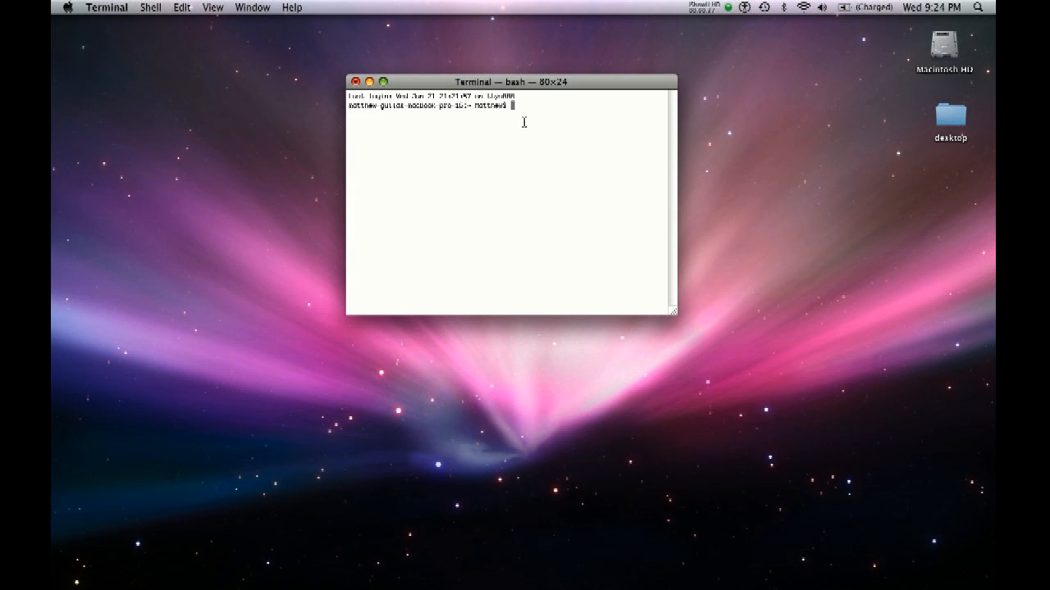
key(Return)
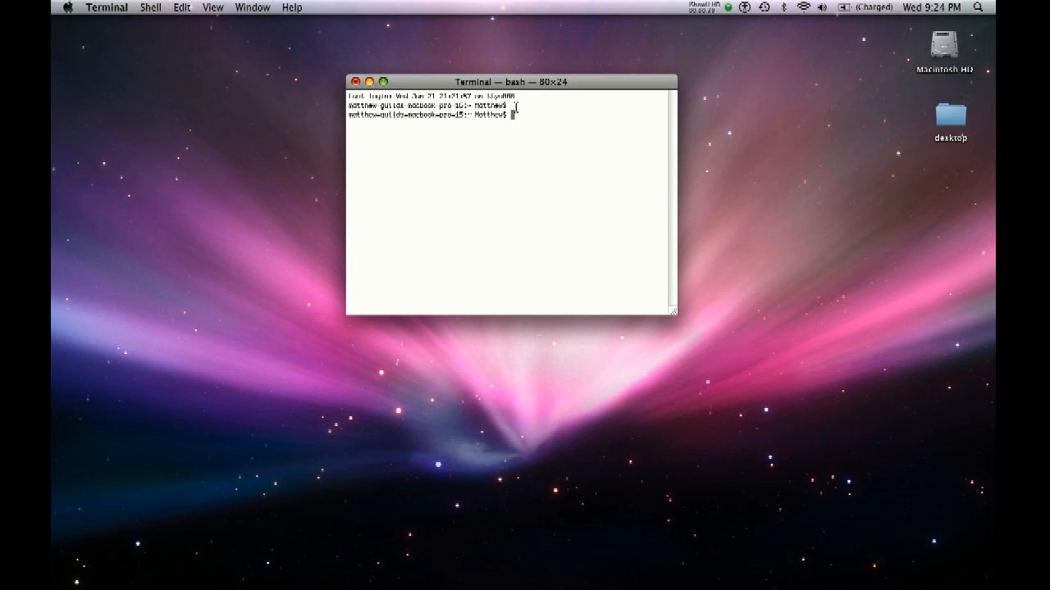
text(defaults write com.apple.iTunes AutomaticDeviceBackupsDisabled -bool true)
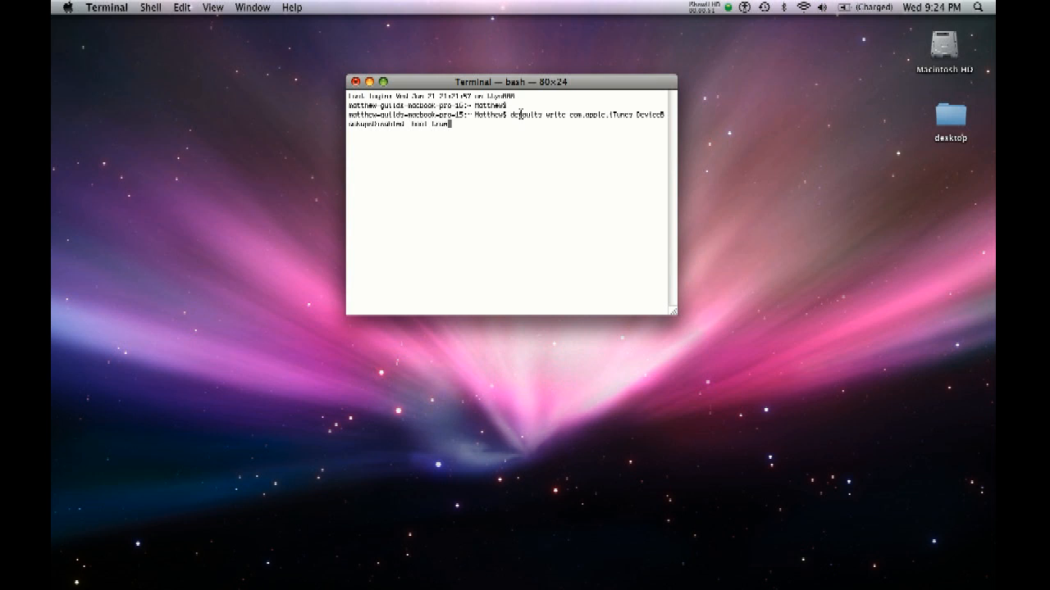
mouse_move(522, 115)
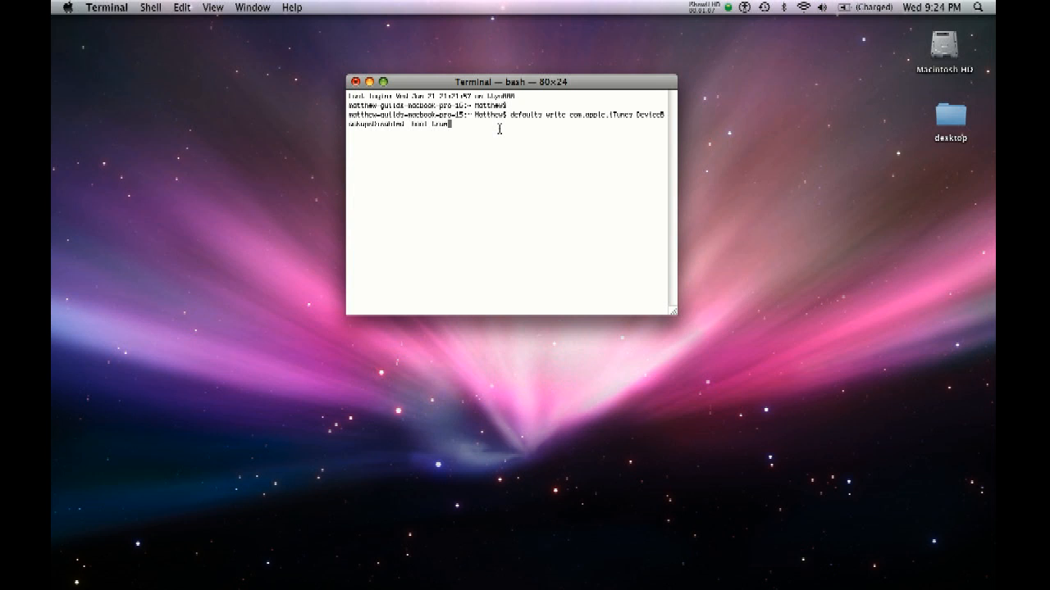
Run the defaults write command, disabling iTunes automatic device backups.
key(Return)
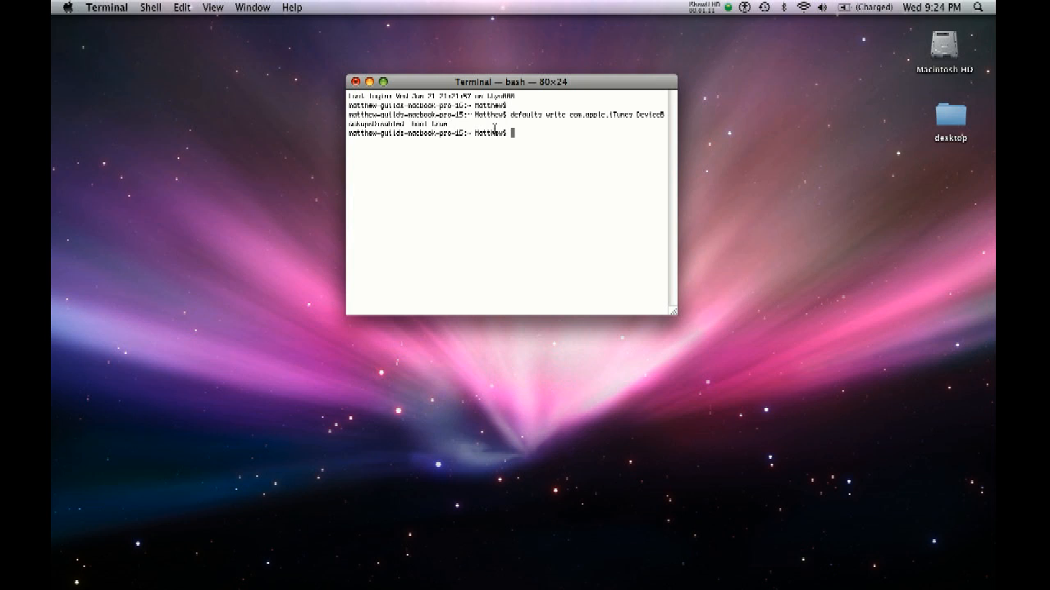
mouse_move(545, 149)
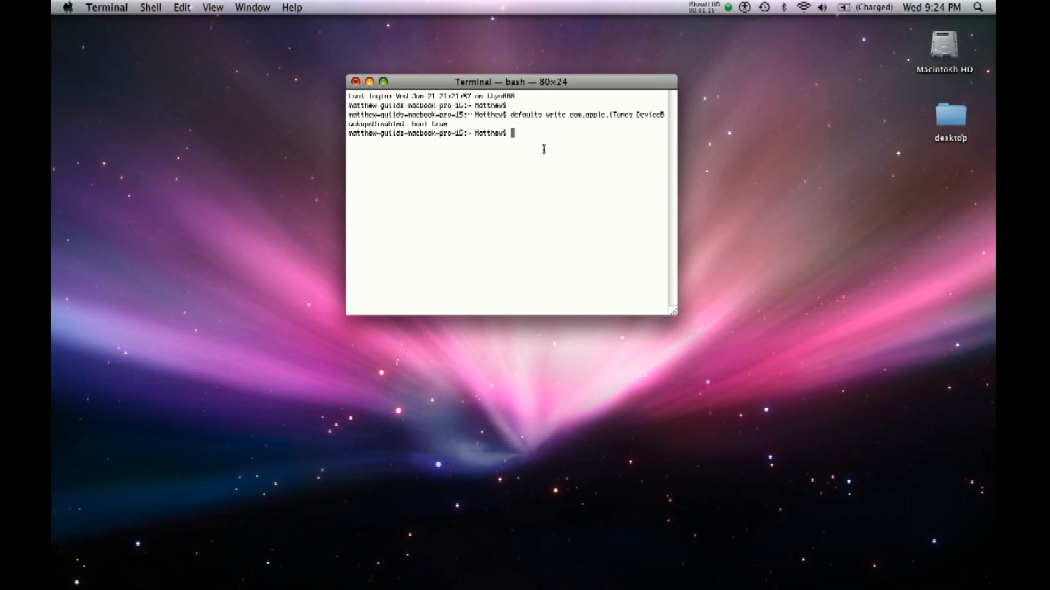
mouse_move(553, 304)
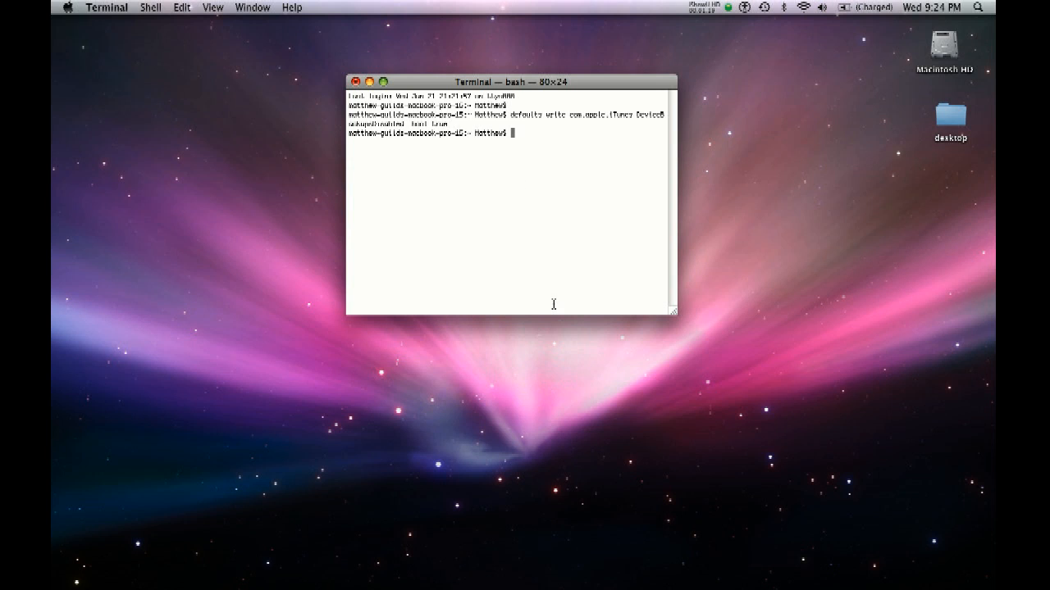
mouse_move(571, 207)
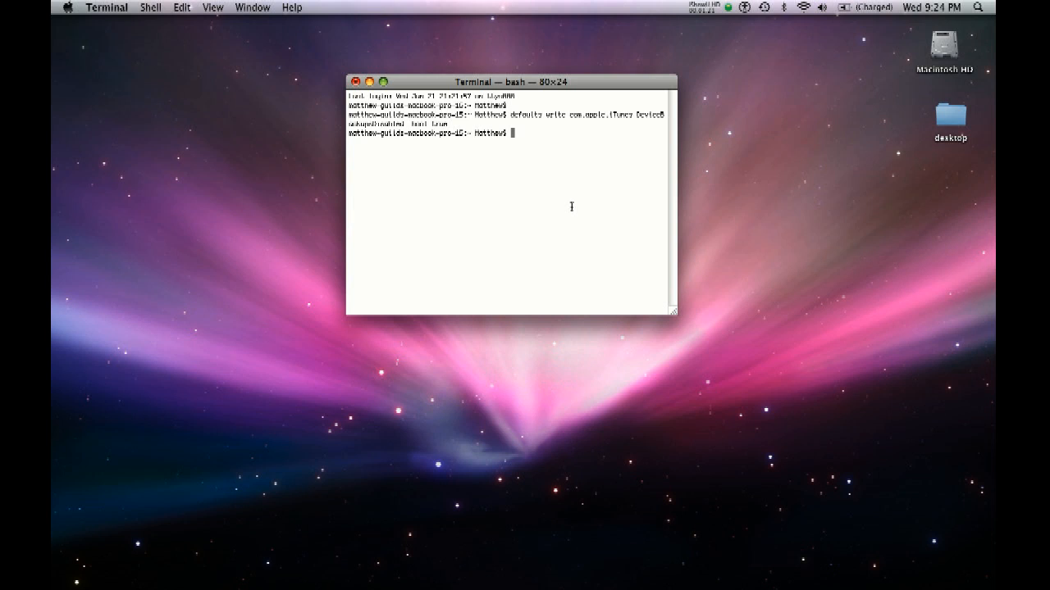
mouse_move(564, 230)
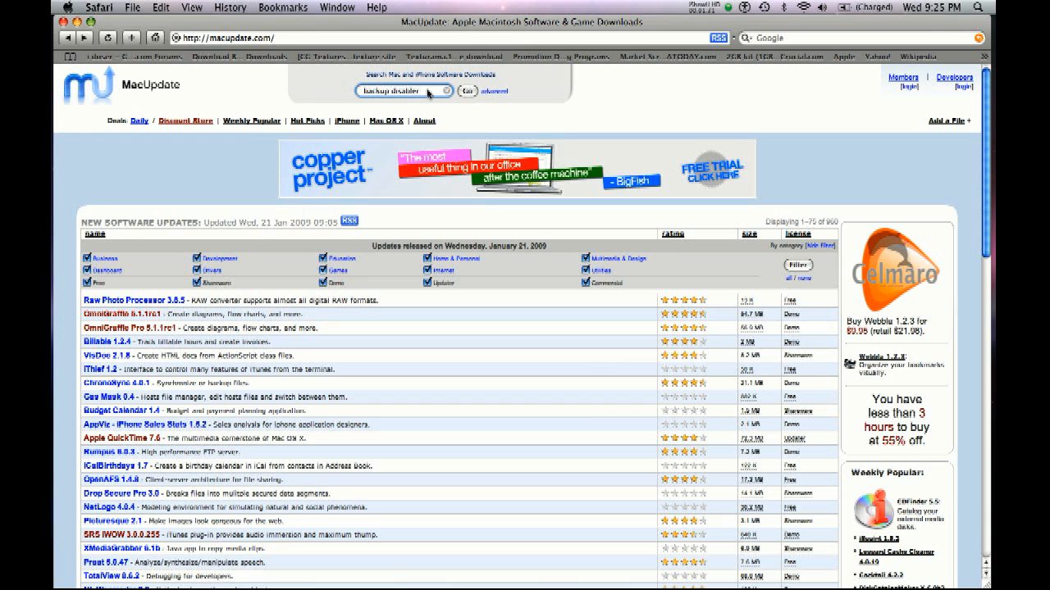
Search MacUpdate for 'backup disabler' and view the Backup Disabler 1.3 download page.
click(466, 92)
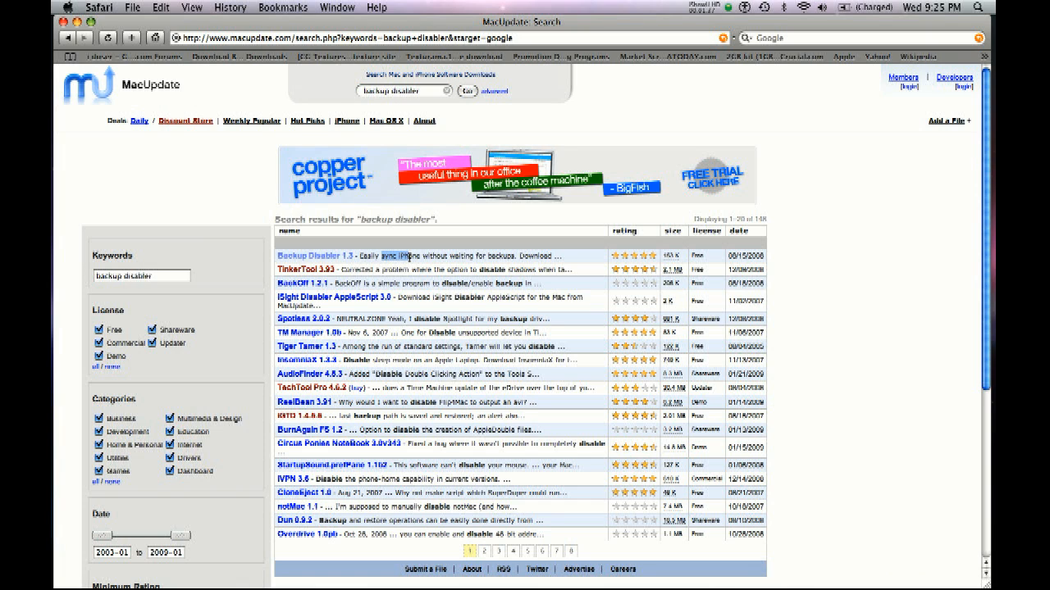
click(314, 256)
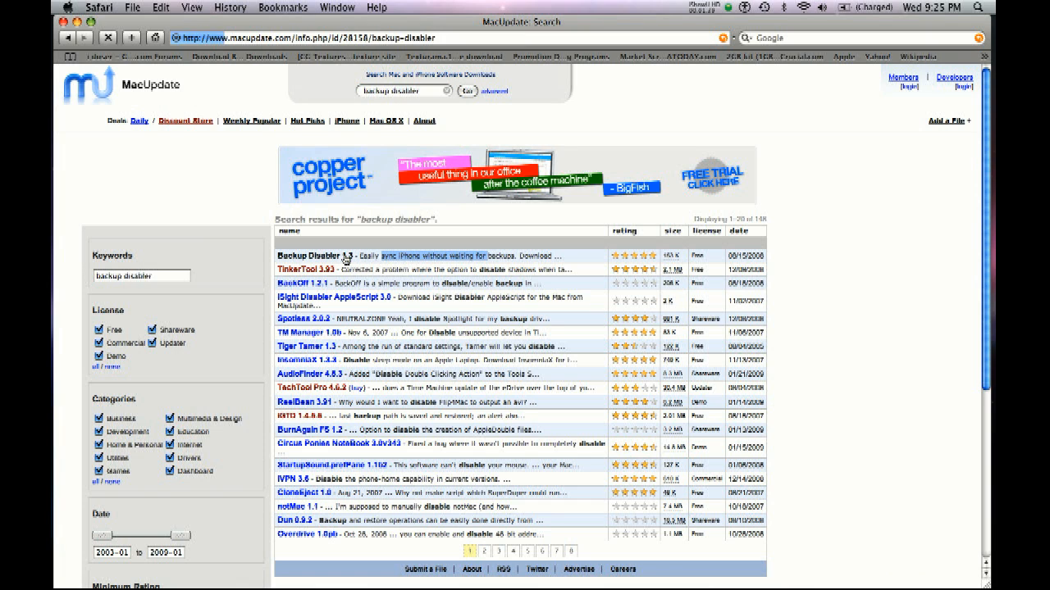
click(315, 256)
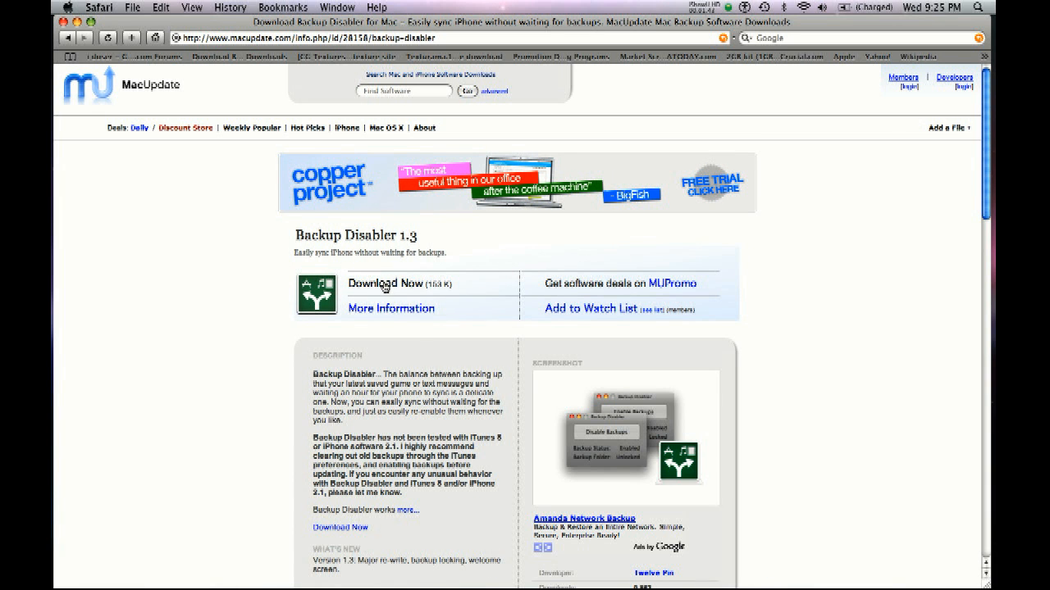
scroll(down, 3)
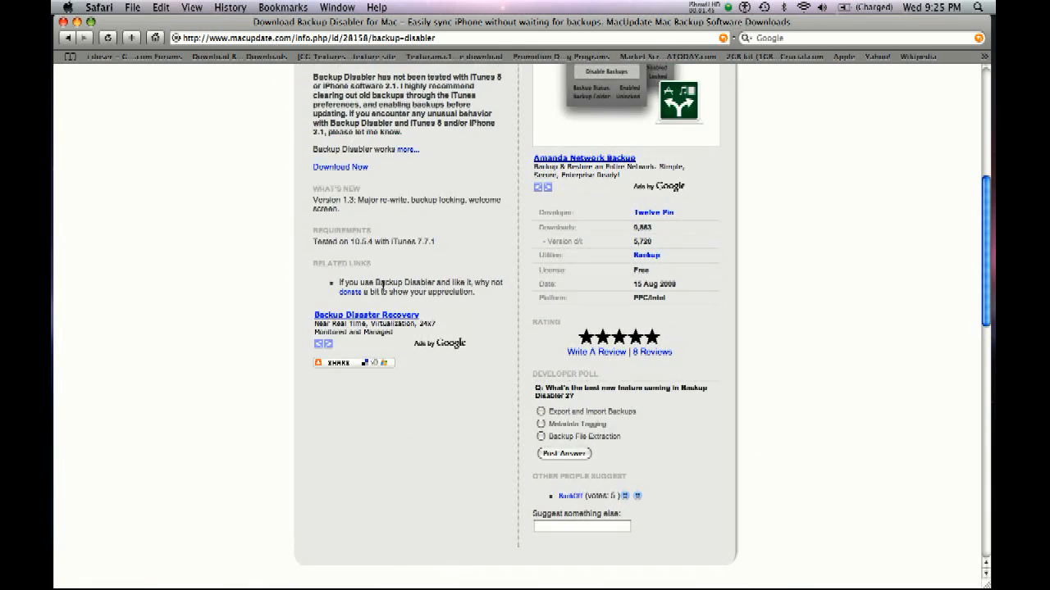
scroll(up, 3)
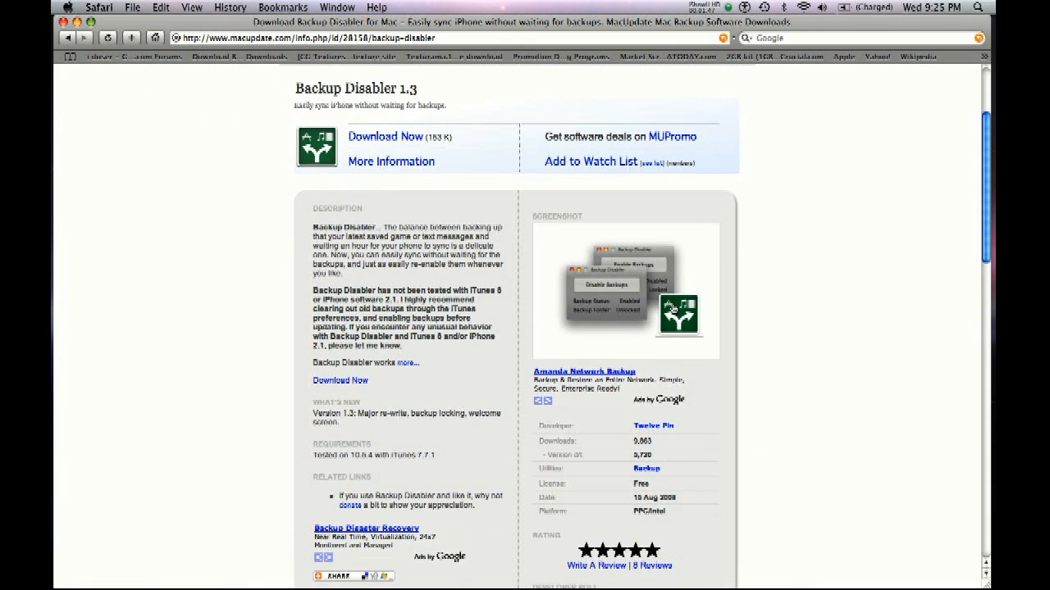
mouse_move(615, 295)
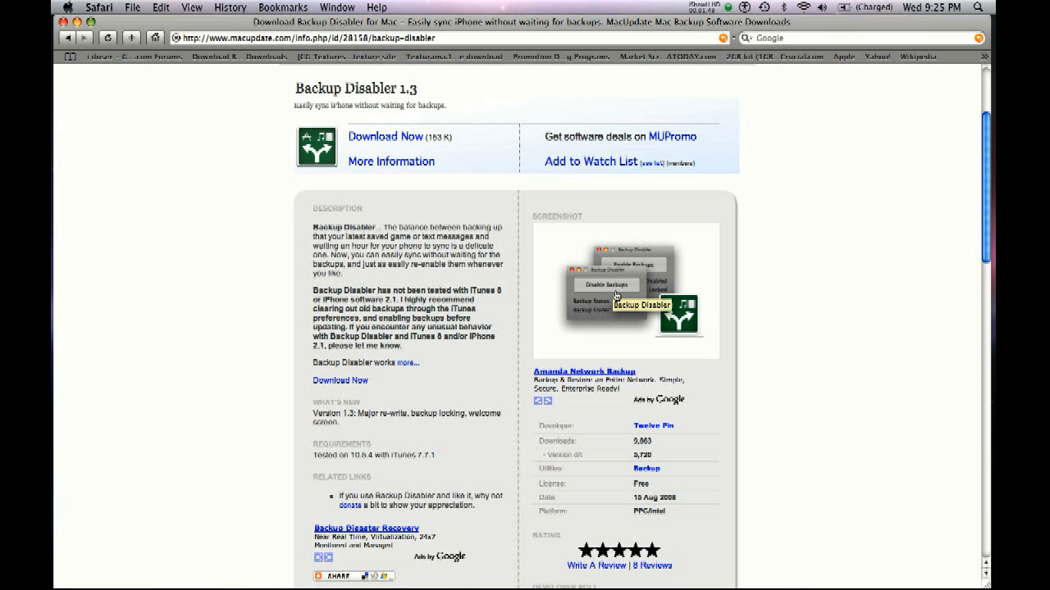
mouse_move(616, 291)
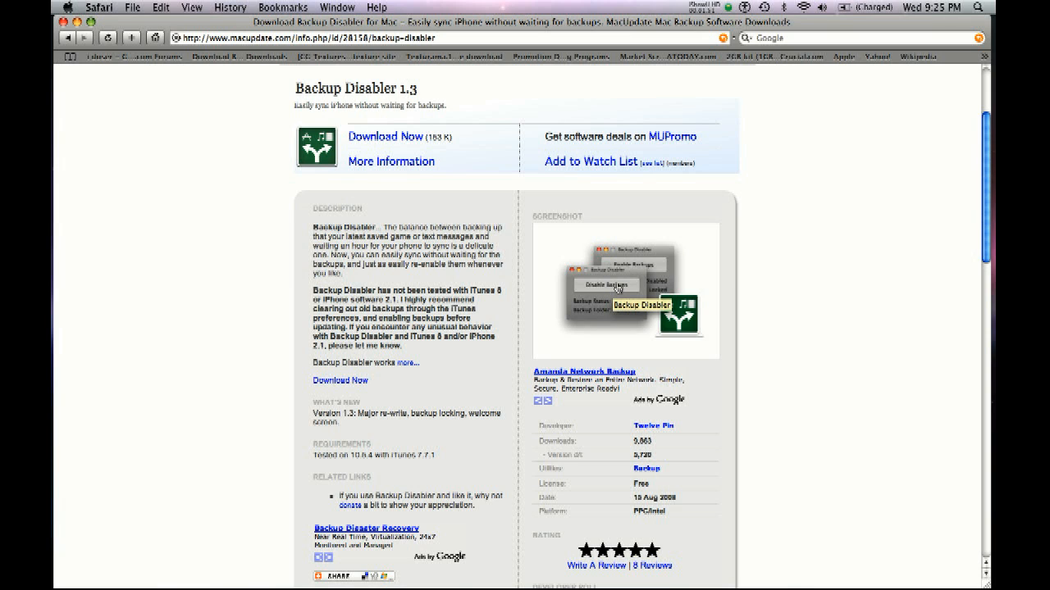
mouse_move(328, 287)
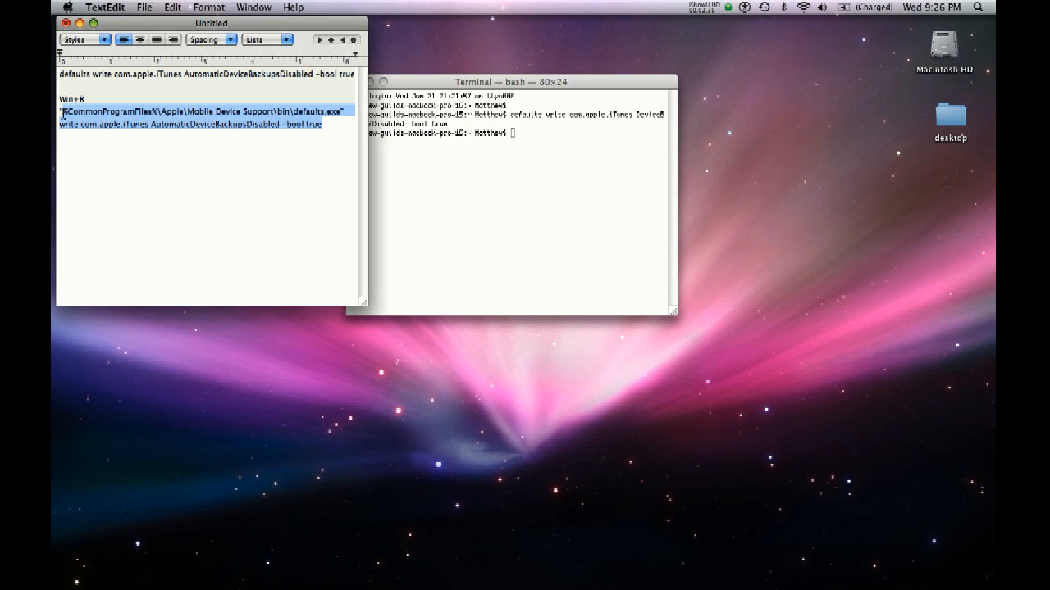
mouse_move(525, 587)
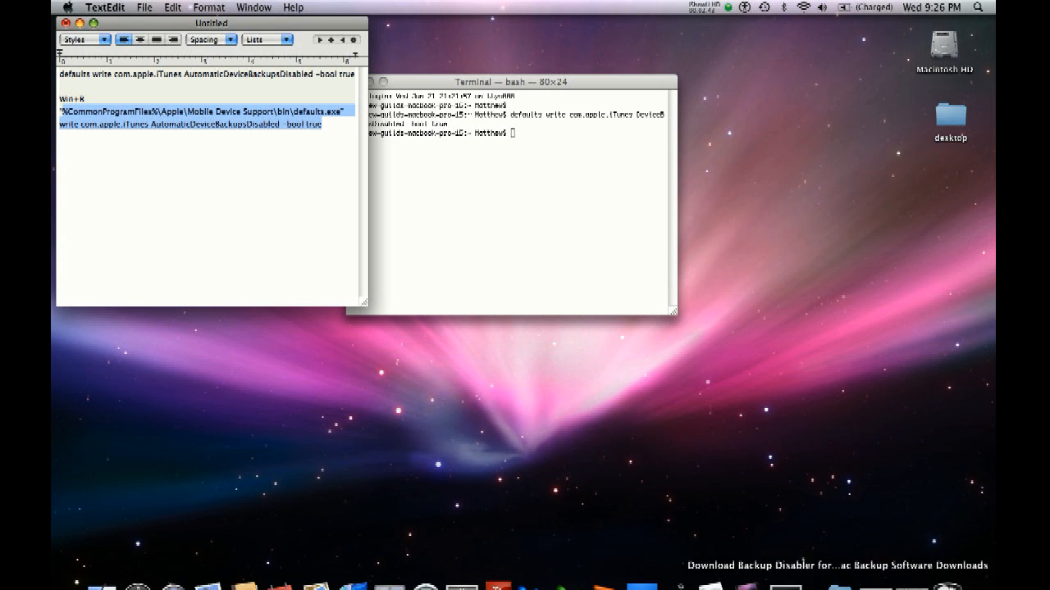